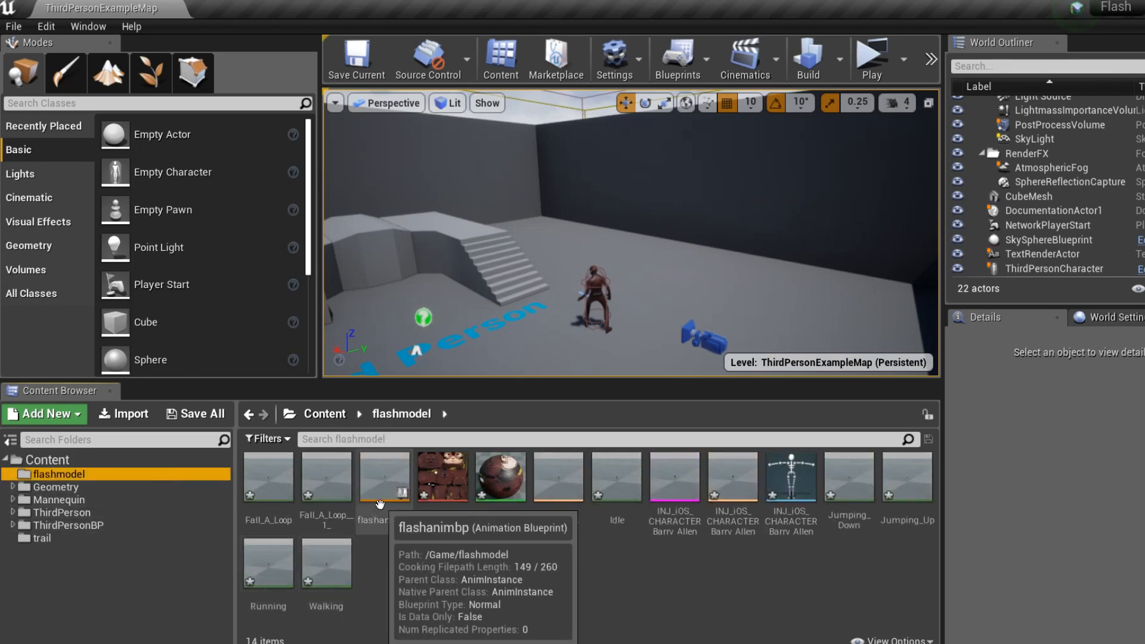
Step: Open flashanimbp's idle/walk state graph and select the flashwalk blendspace node
double_click(380, 476)
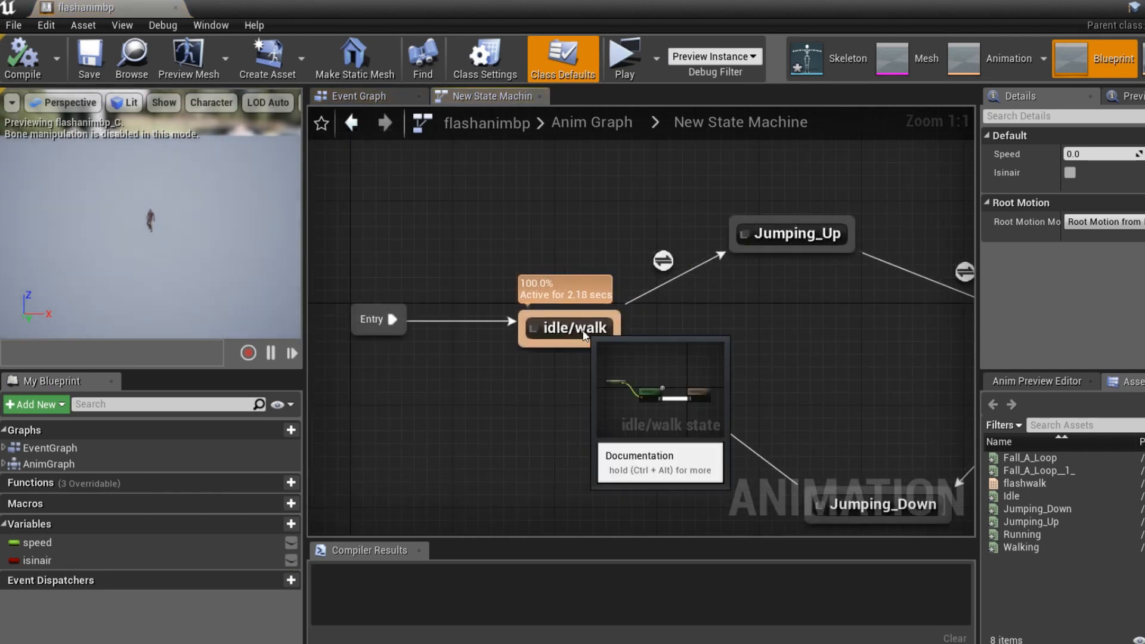
double_click(569, 327)
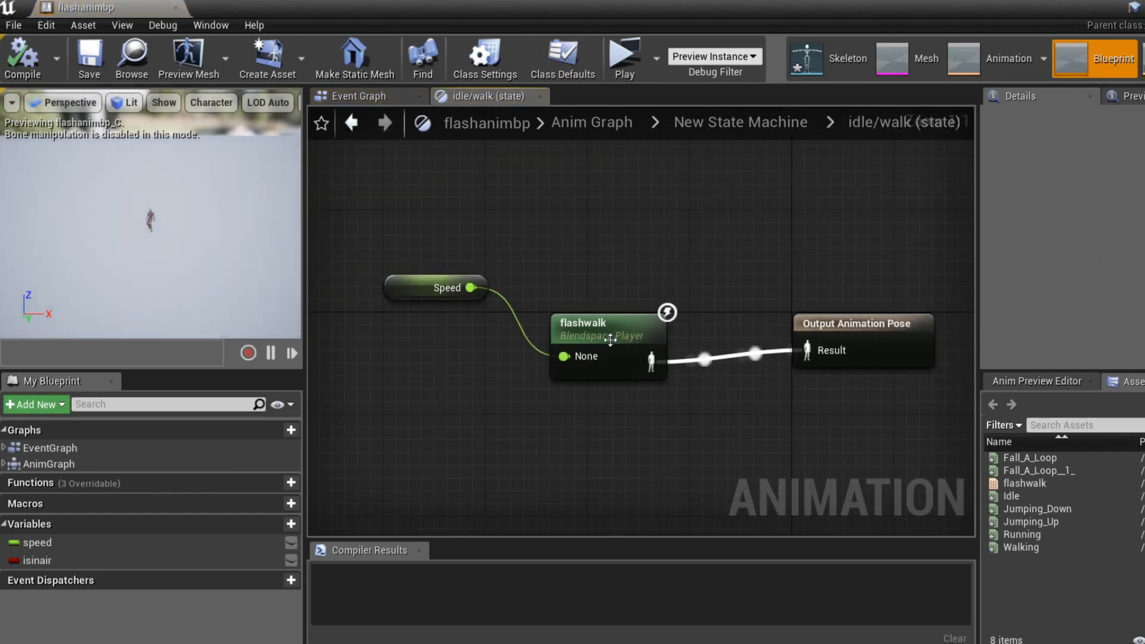
left_click(605, 337)
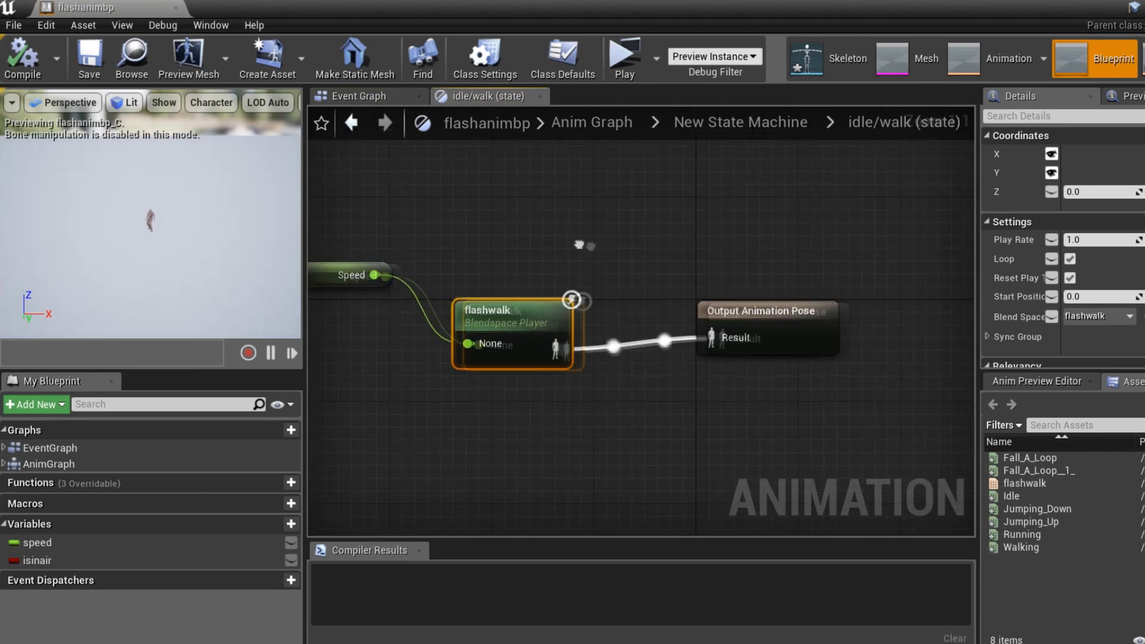
mouse_move(1050, 240)
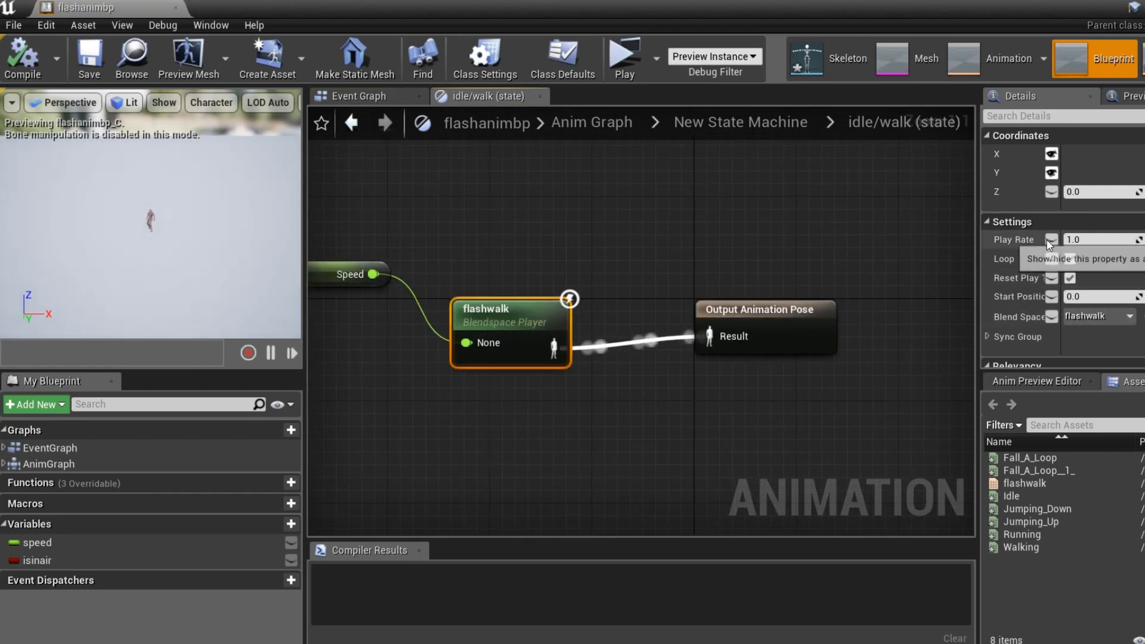
Step: Expose flashwalk's Play Rate pin and drive it from a new float animationplayrate defaulting to 1.0
left_click(1052, 240)
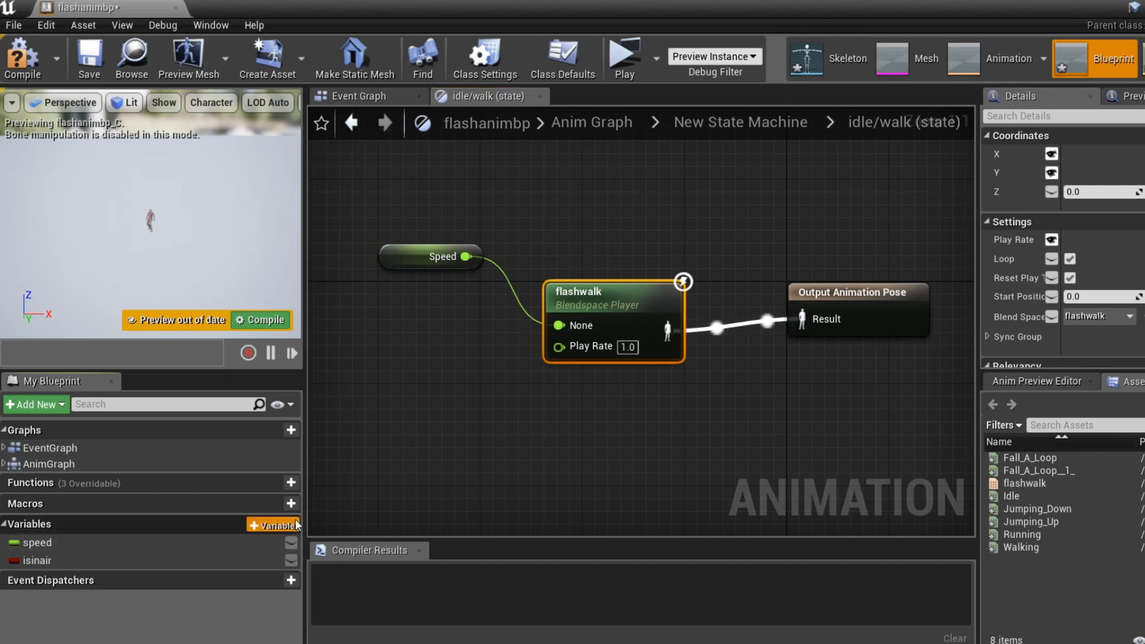
left_click(276, 525)
type("animationplayrat")
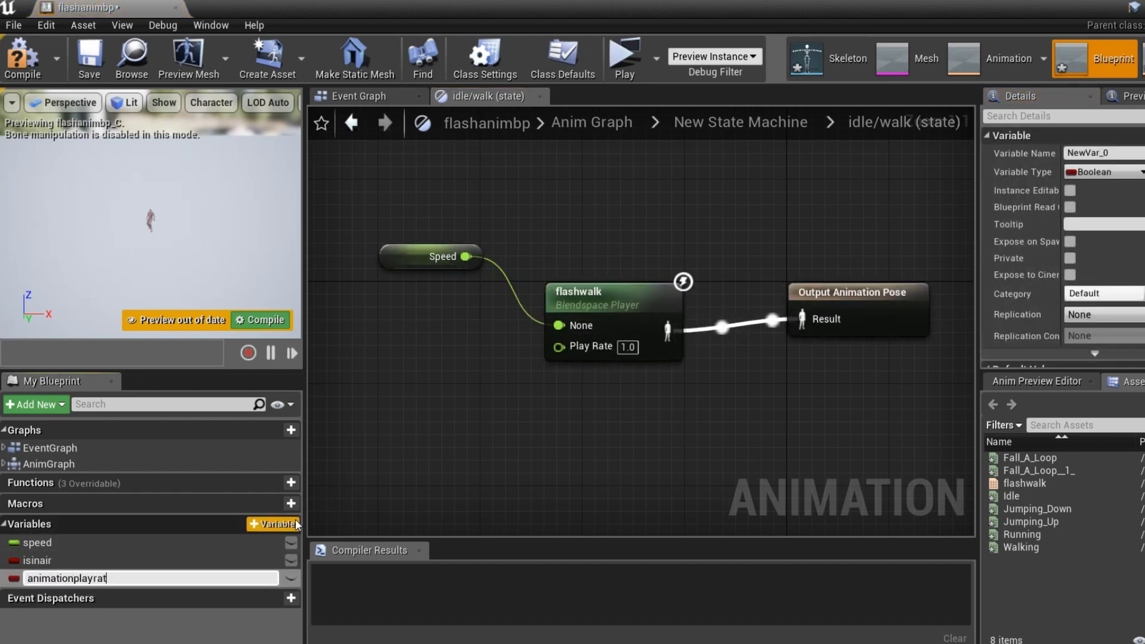
key("Return")
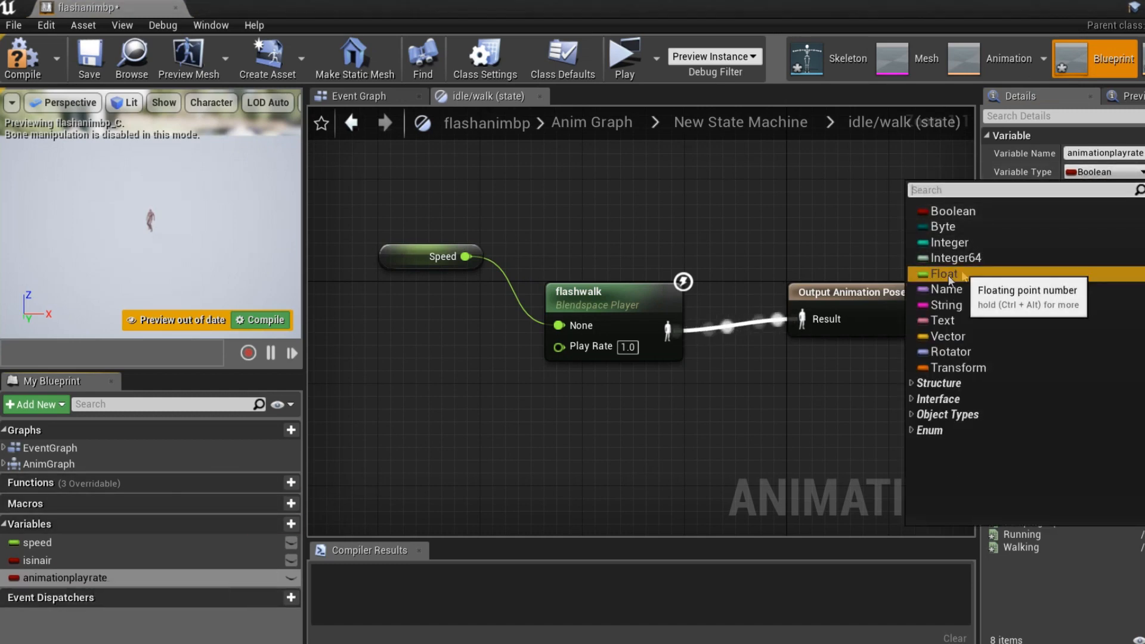
left_click(945, 273)
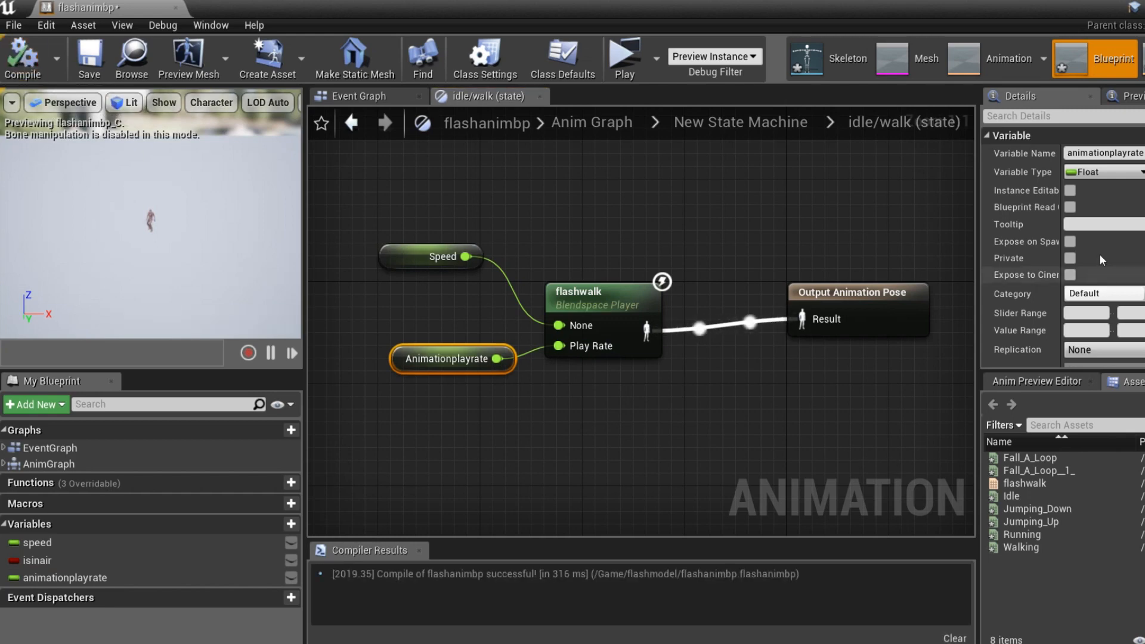
scroll("down", 3)
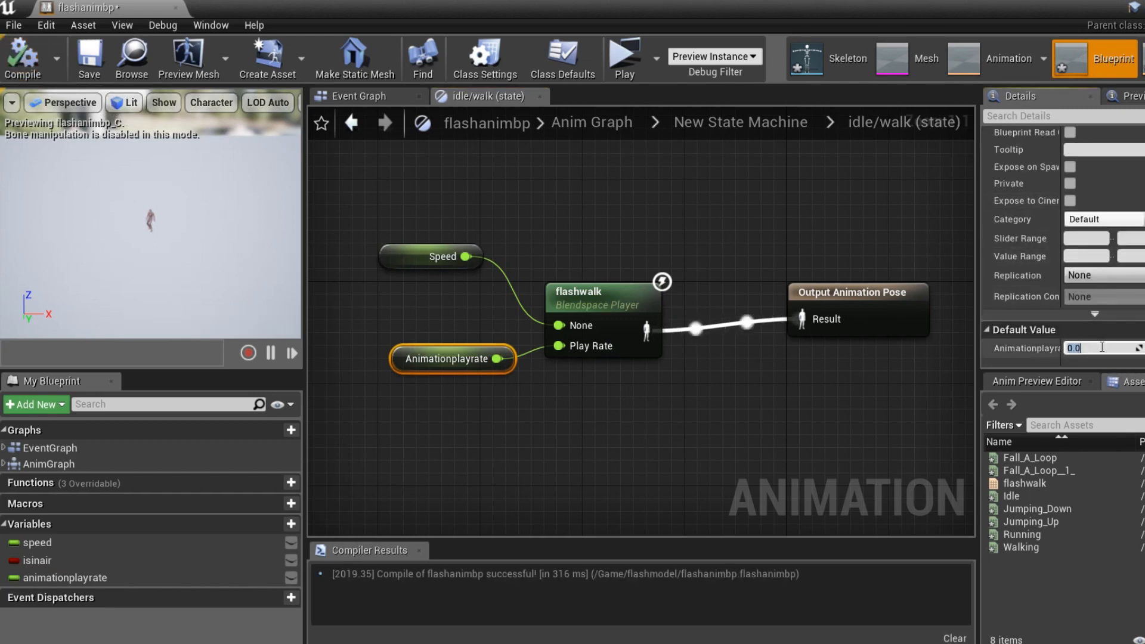
type("1.0")
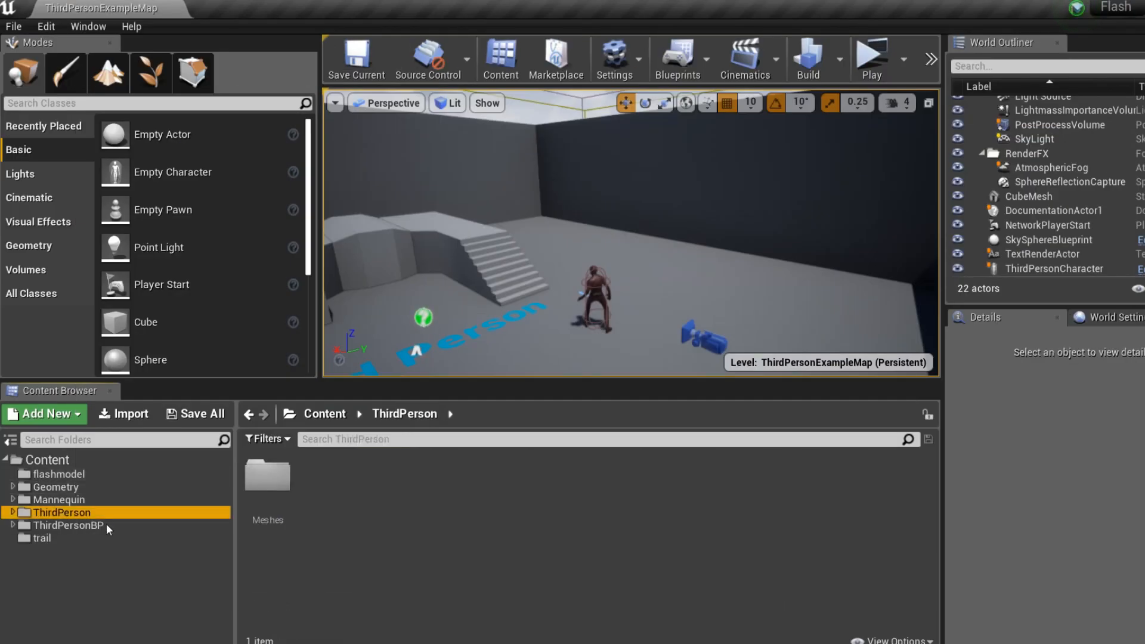
Step: In ThirdPersonCharacter, cast the anim instance to flashanimbp and set animationplayrate 5.0, Max Walk Speed 2000
double_click(267, 478)
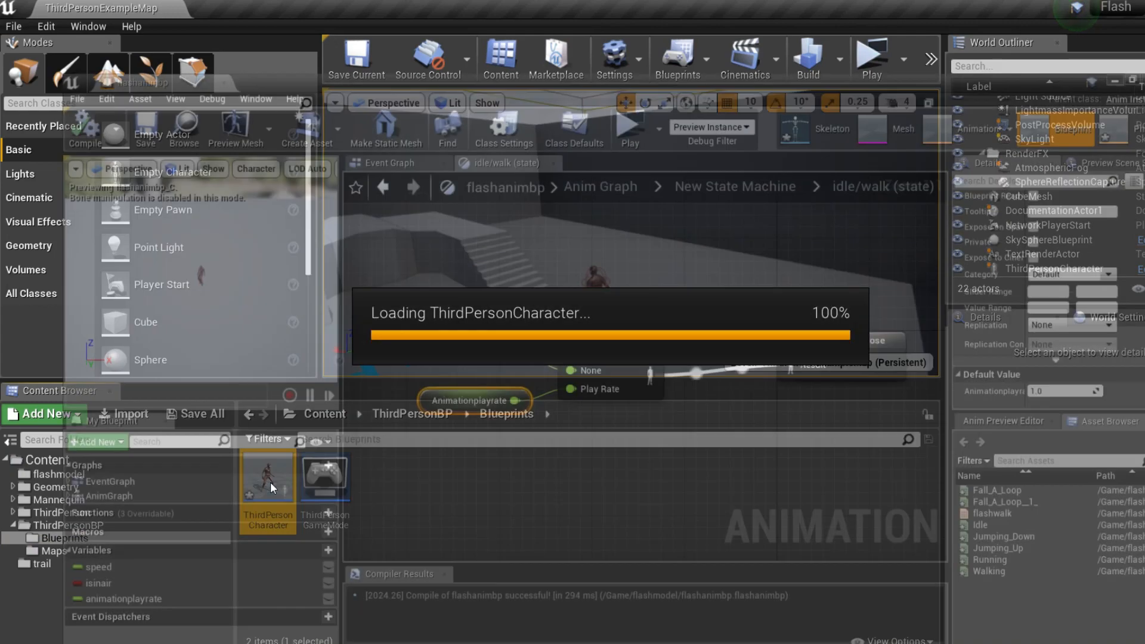
double_click(267, 477)
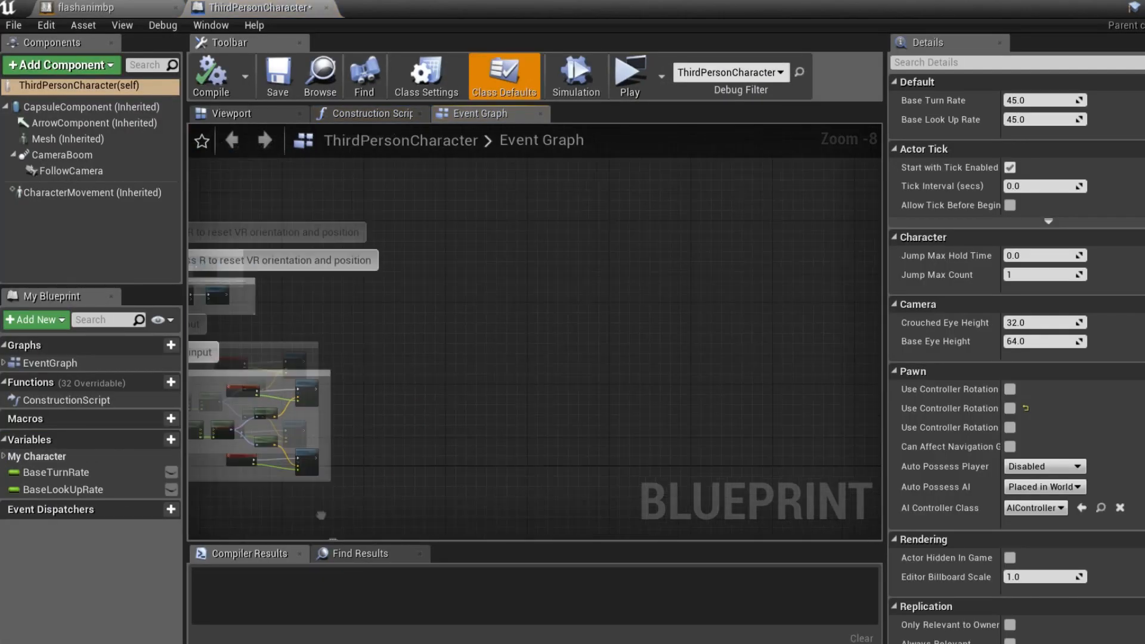
scroll("up", 3)
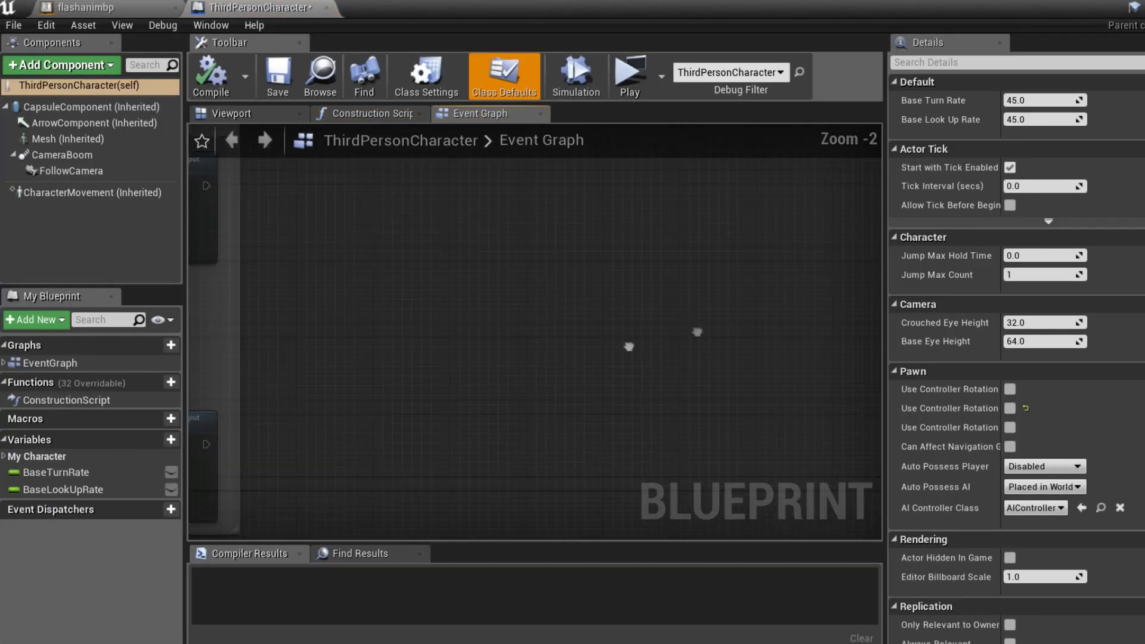
right_click(482, 292)
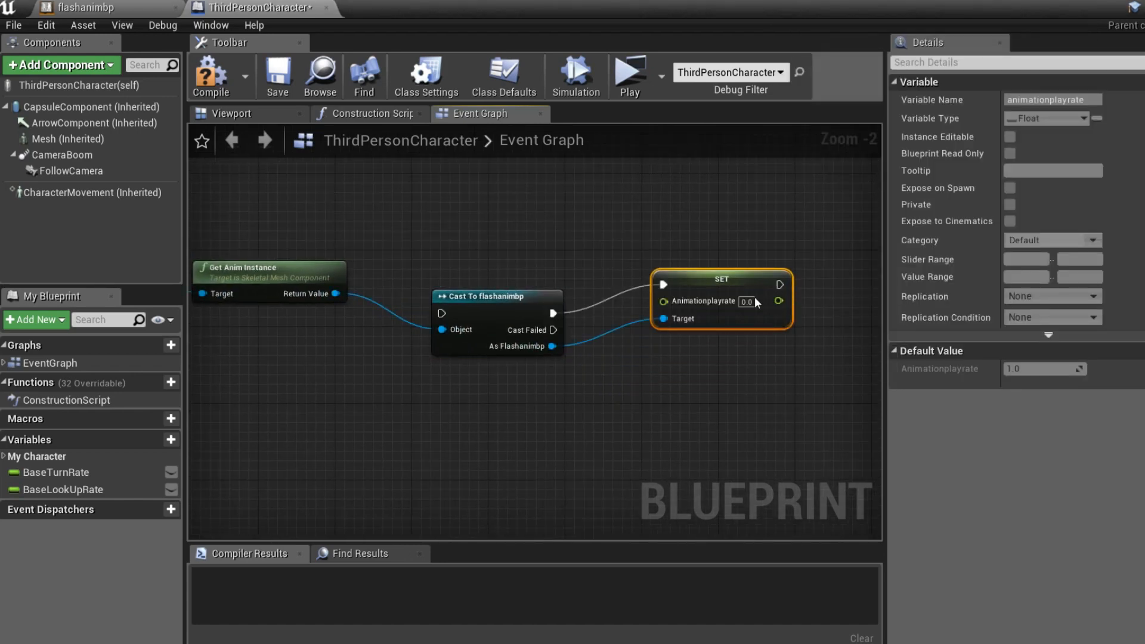
type("5.0")
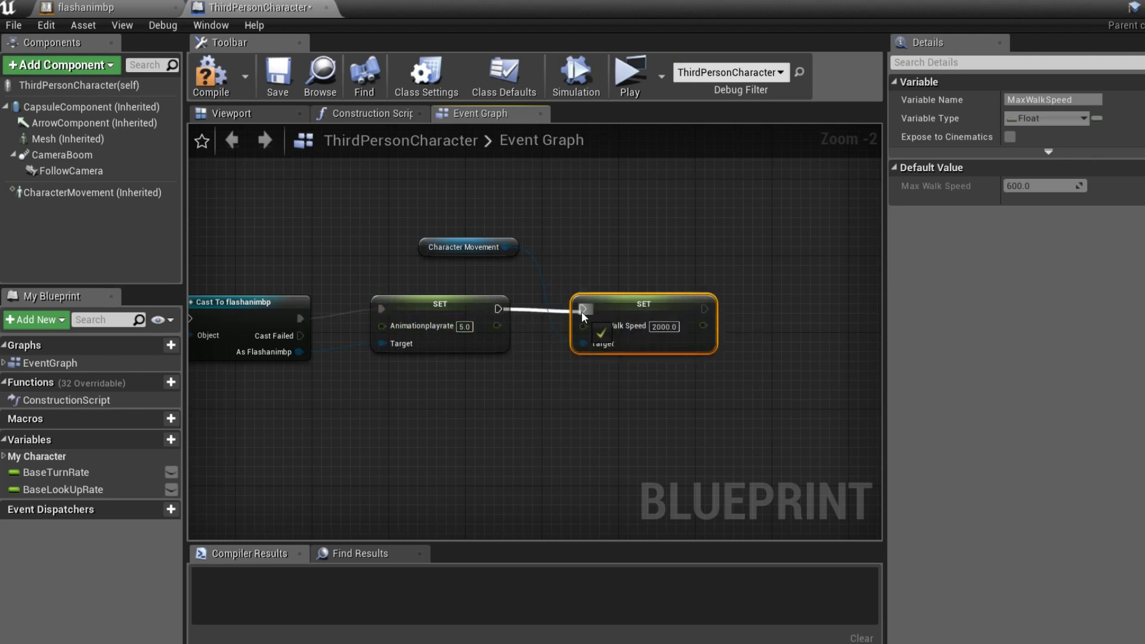
Step: Flip-flop a key press between 5.0/2000 and 1.0/600 settings, compile and playtest in standalone
scroll("down", 3)
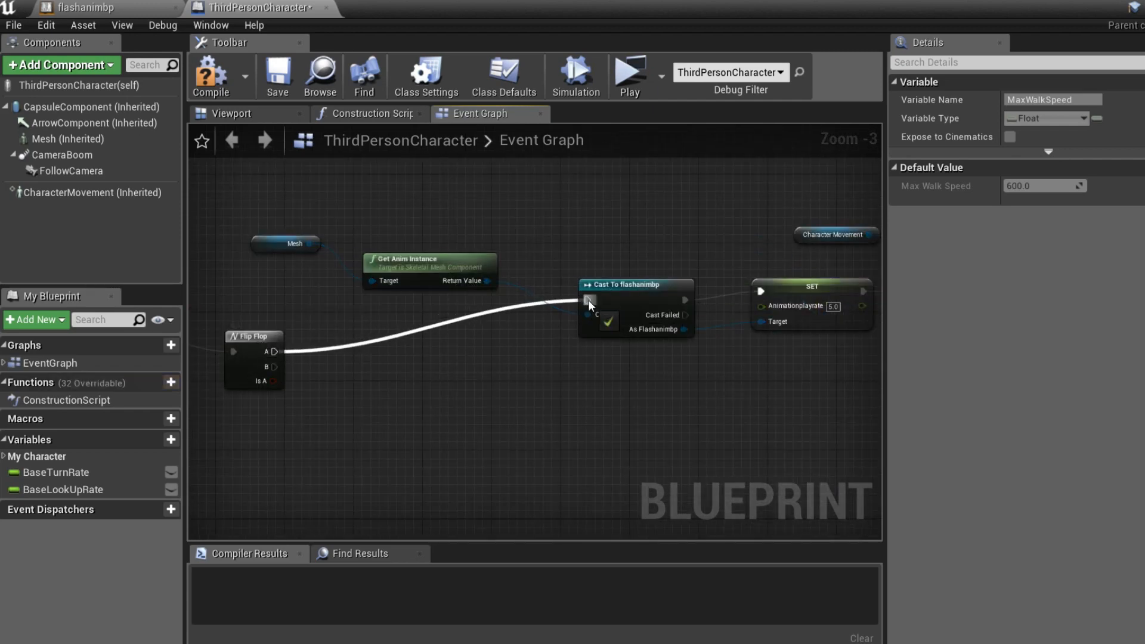
scroll("down", 3)
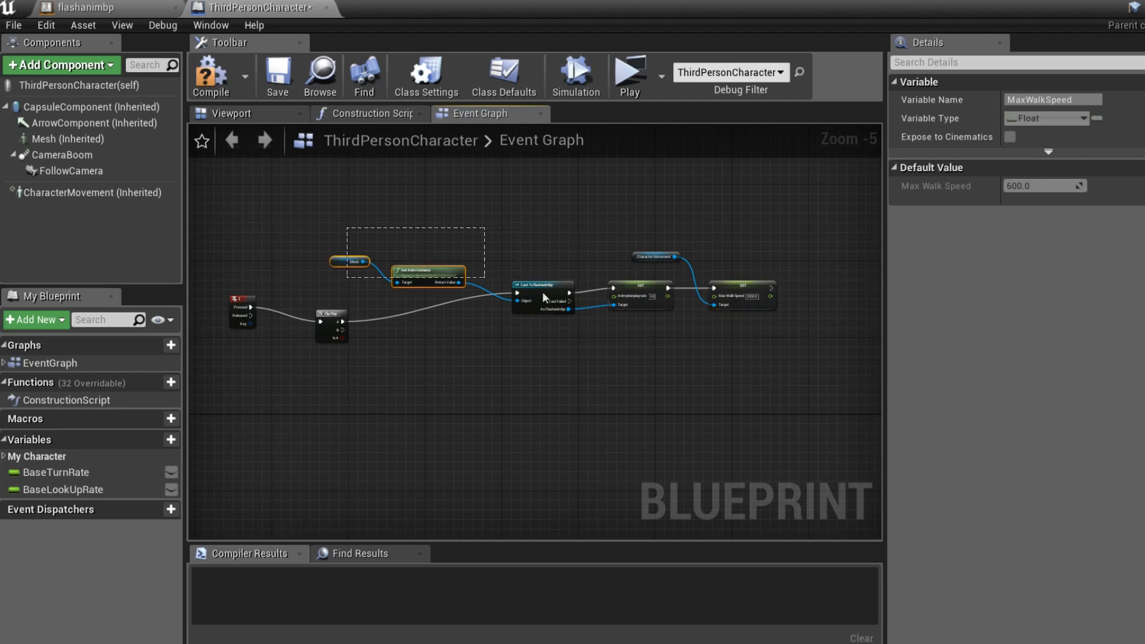
left_click(333, 224)
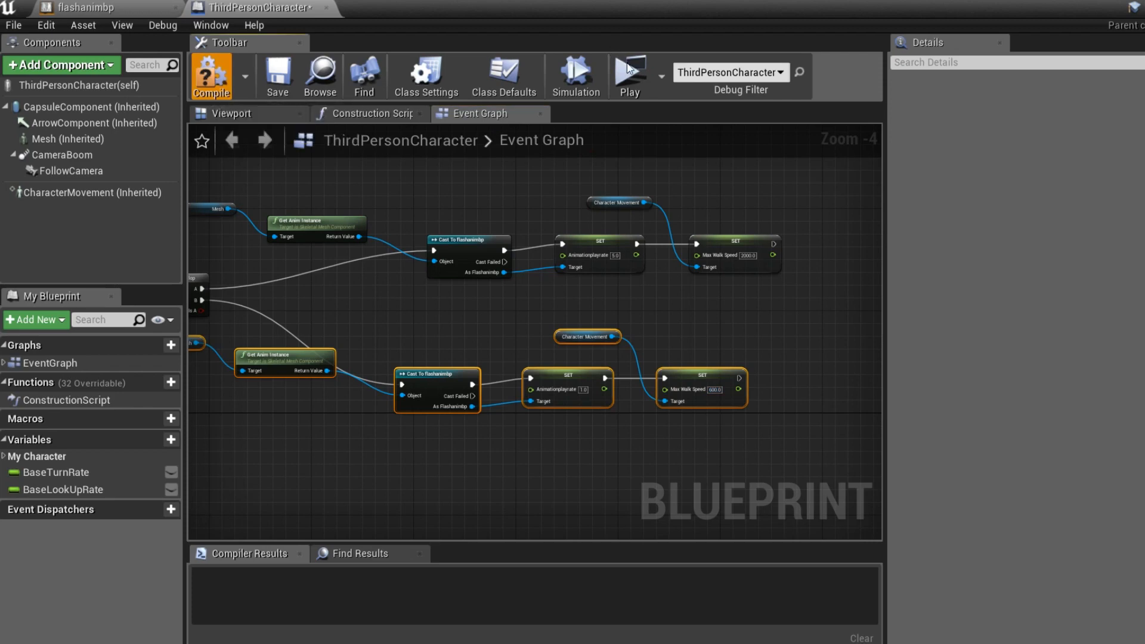
left_click(630, 73)
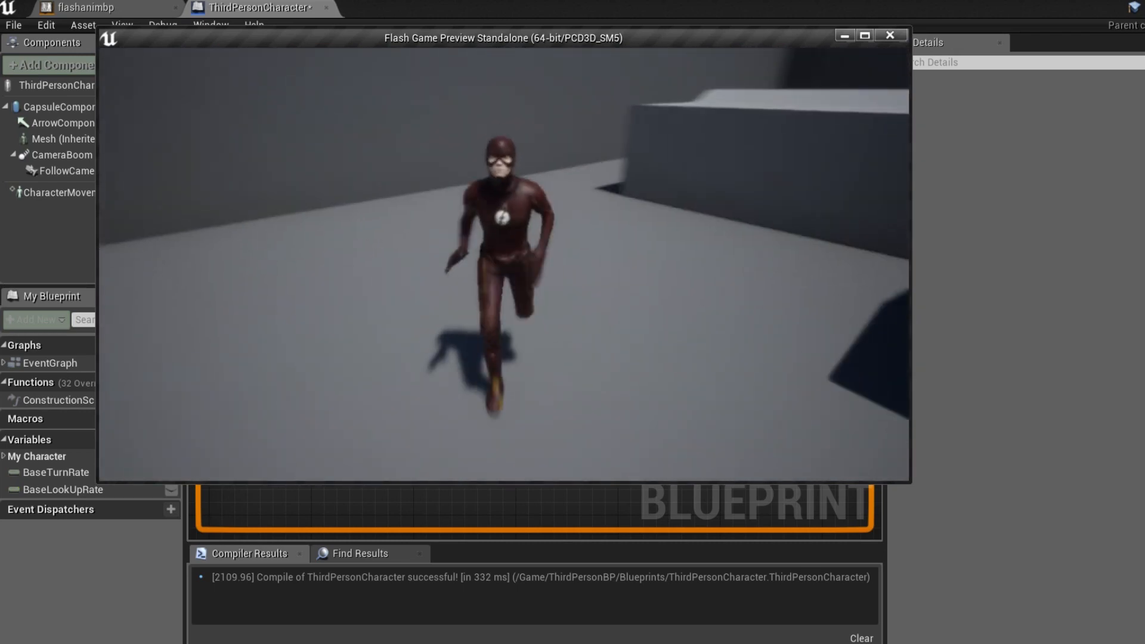
left_click(890, 34)
type("1")
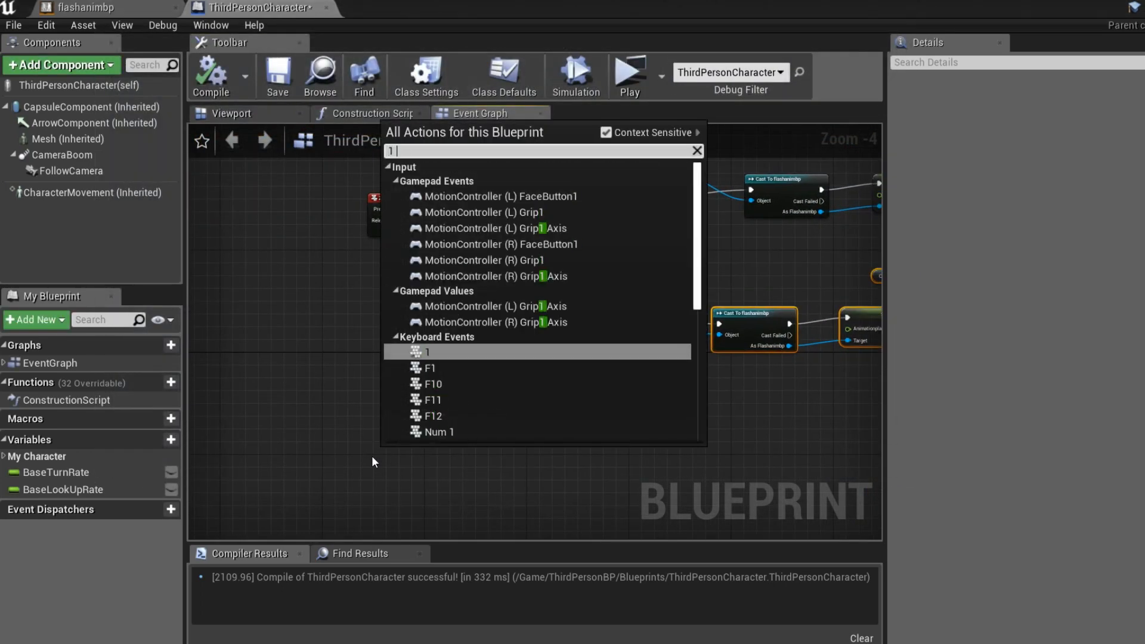
Step: Make Right Mouse Button set global time dilation to 0.05 on press and back to normal on release
left_click(427, 353)
type("right mo")
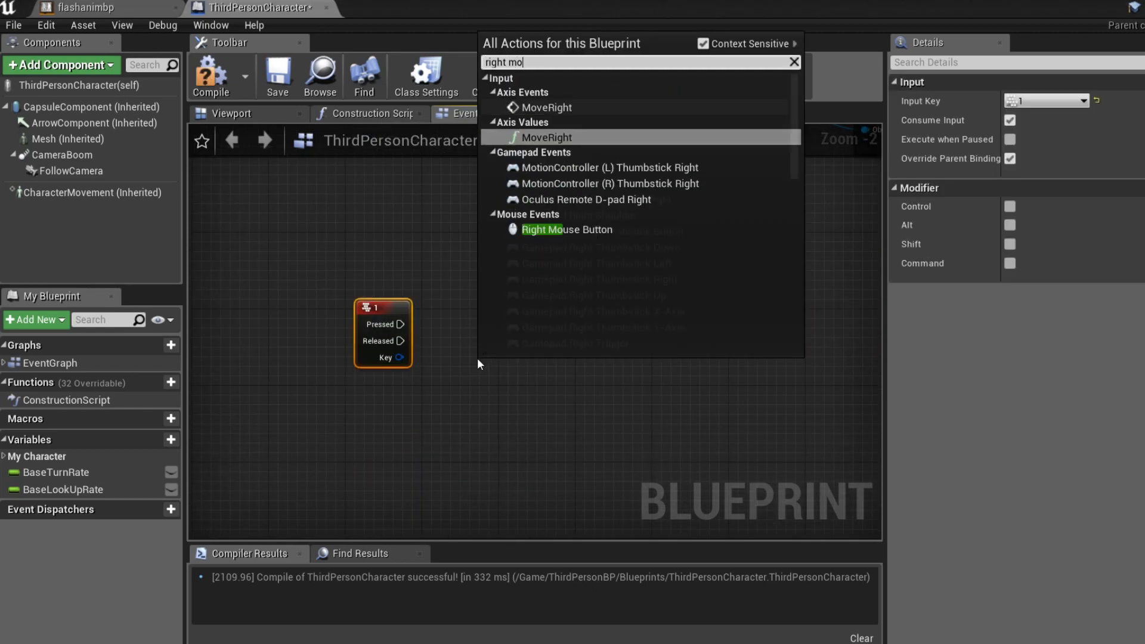
left_click(565, 229)
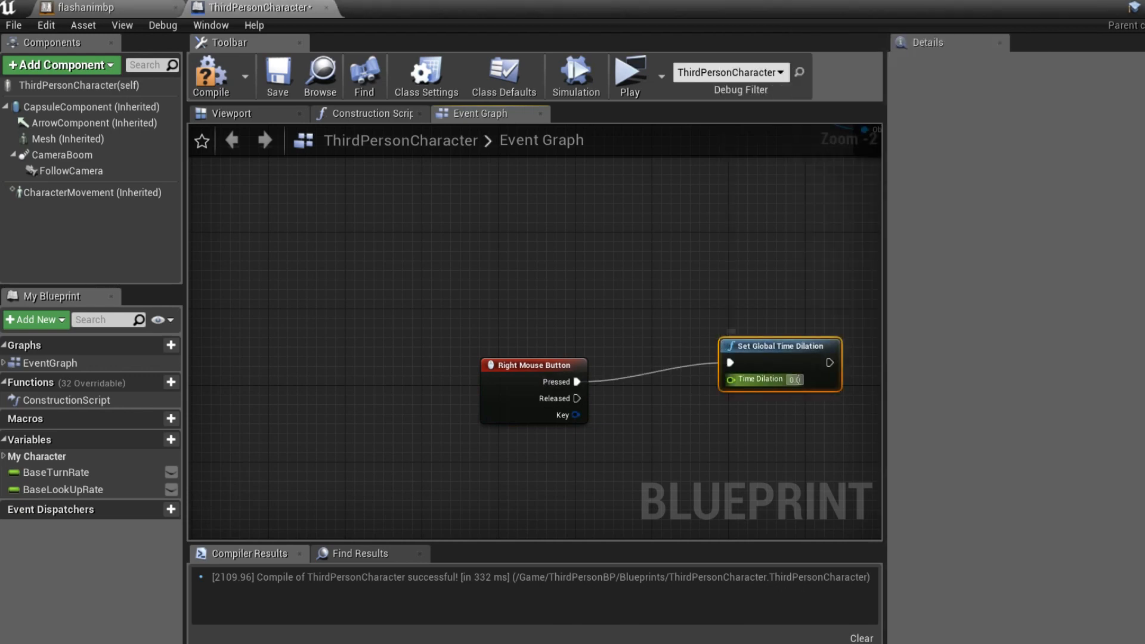
mouse_move(795, 379)
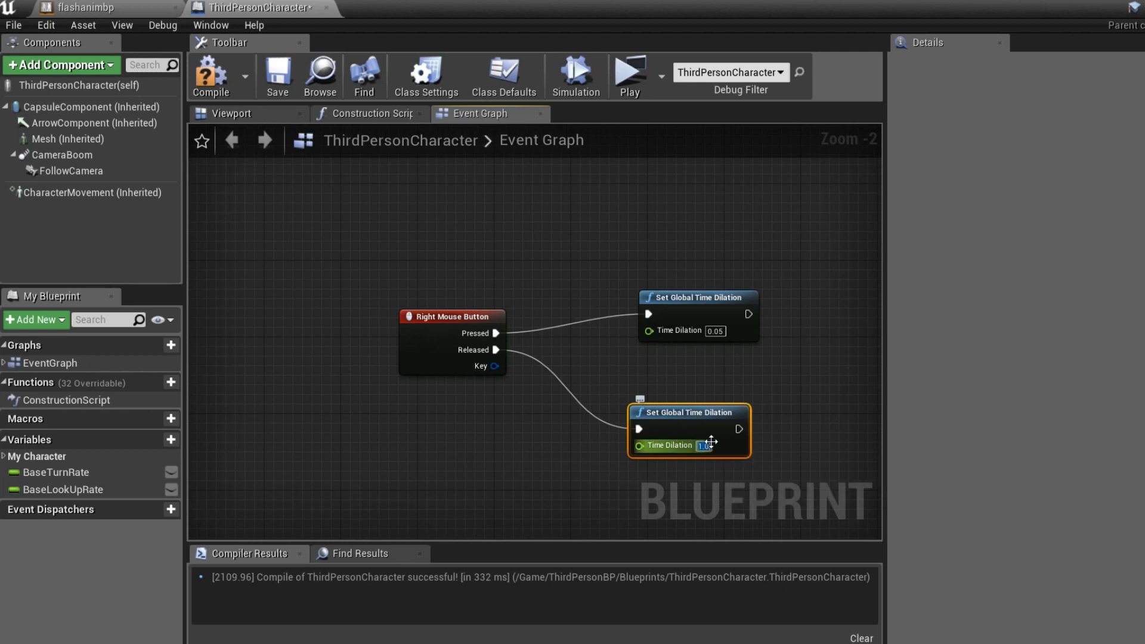
left_click(277, 75)
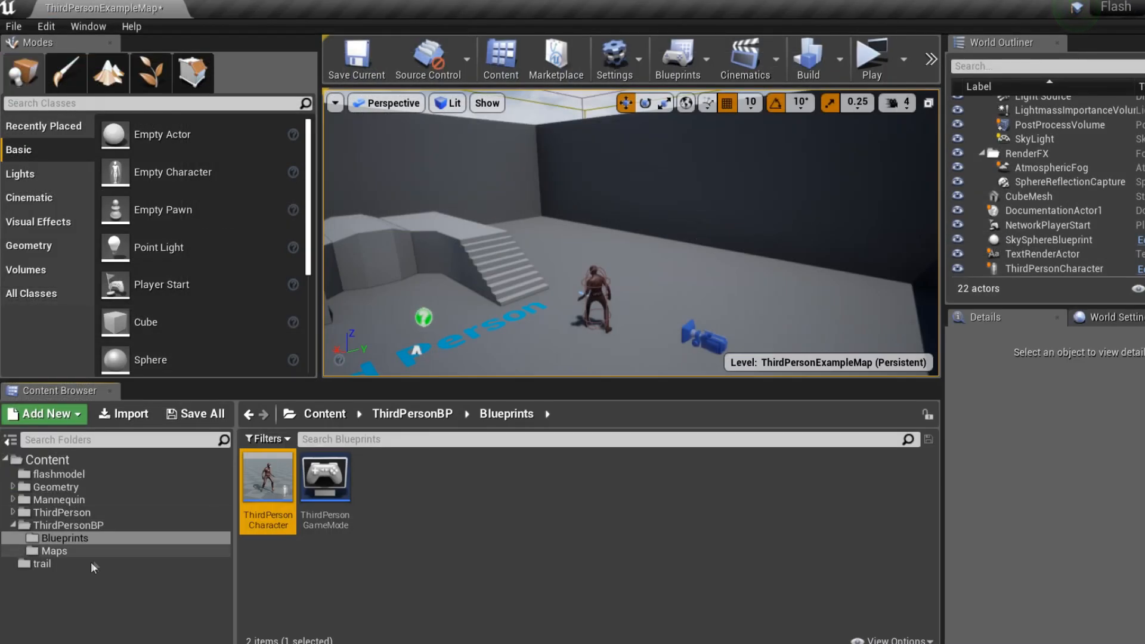
Step: Open the trail assets folder and view the Flash character model in ThirdPersonCharacter's viewport
left_click(43, 563)
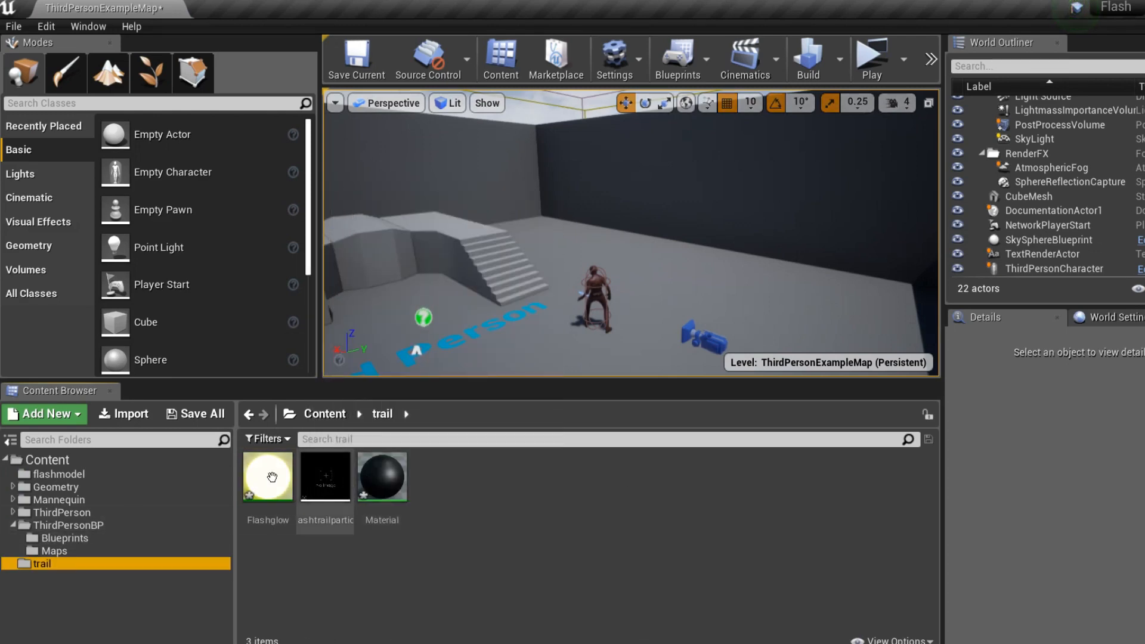
mouse_move(120, 532)
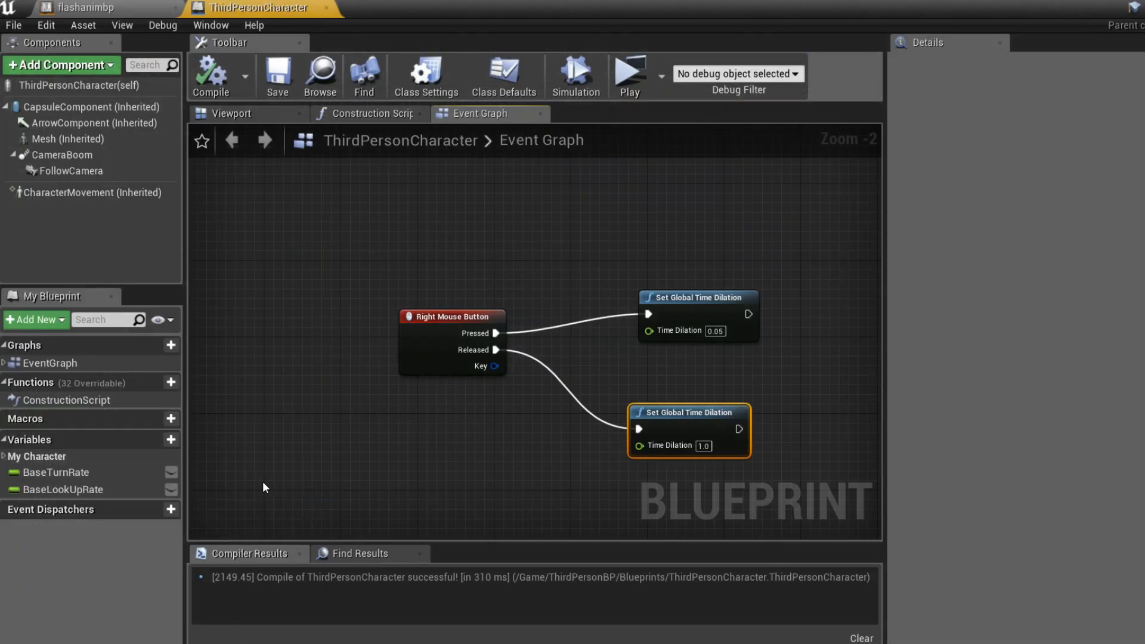
left_click(230, 114)
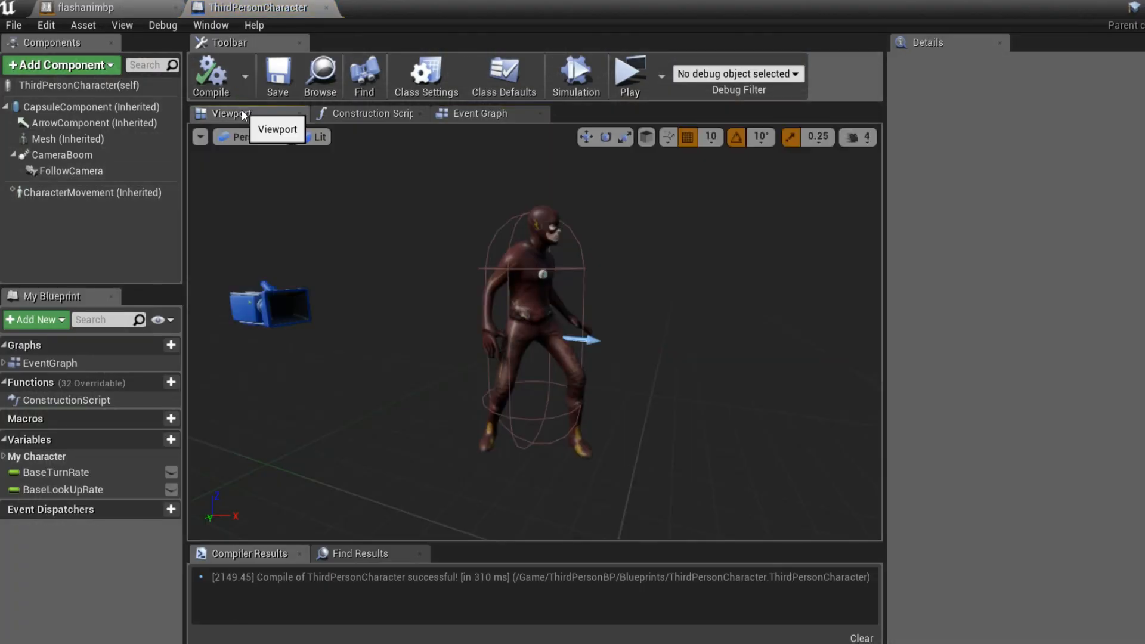
Step: Add particle system components to the character and assign Flashtrailparticle to the first
left_click(61, 65)
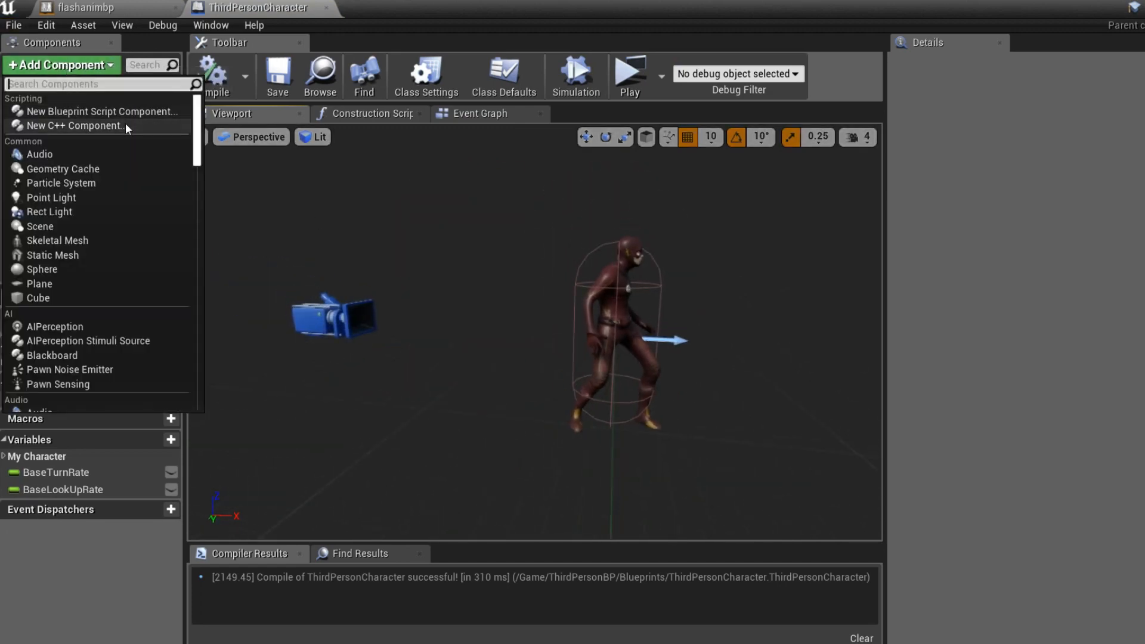
mouse_move(95, 111)
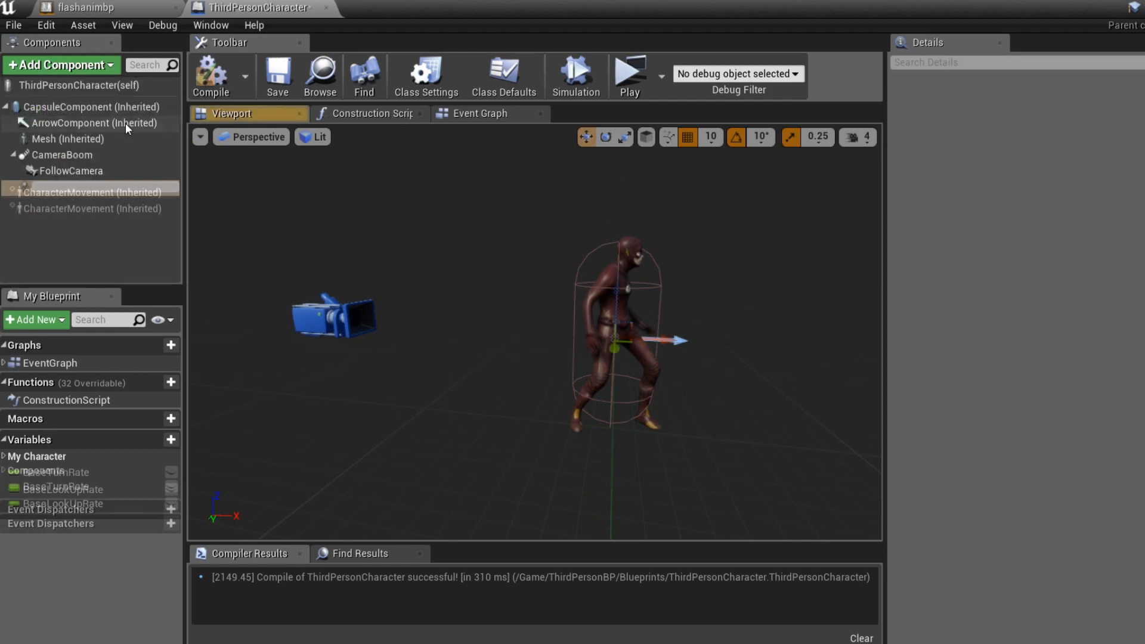
left_click(62, 153)
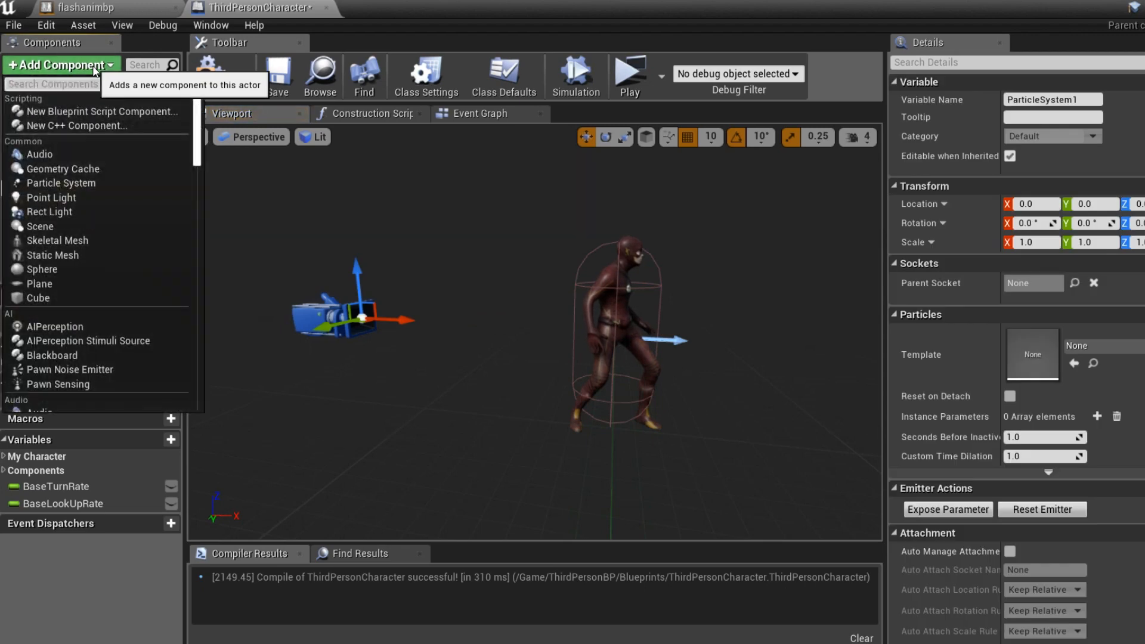
left_click(61, 183)
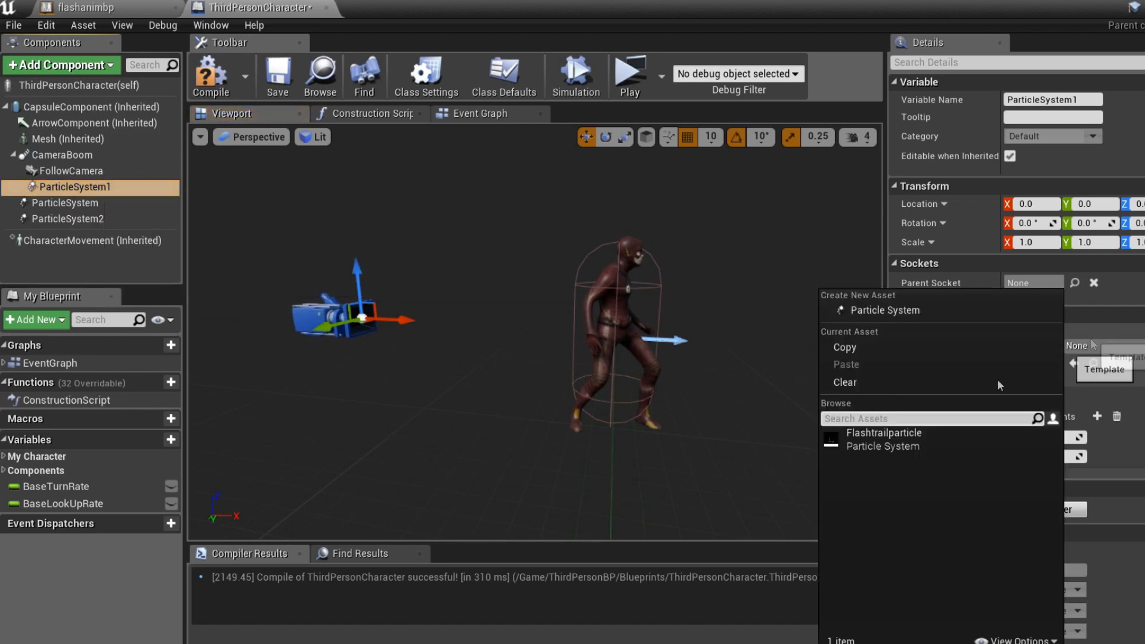
left_click(882, 431)
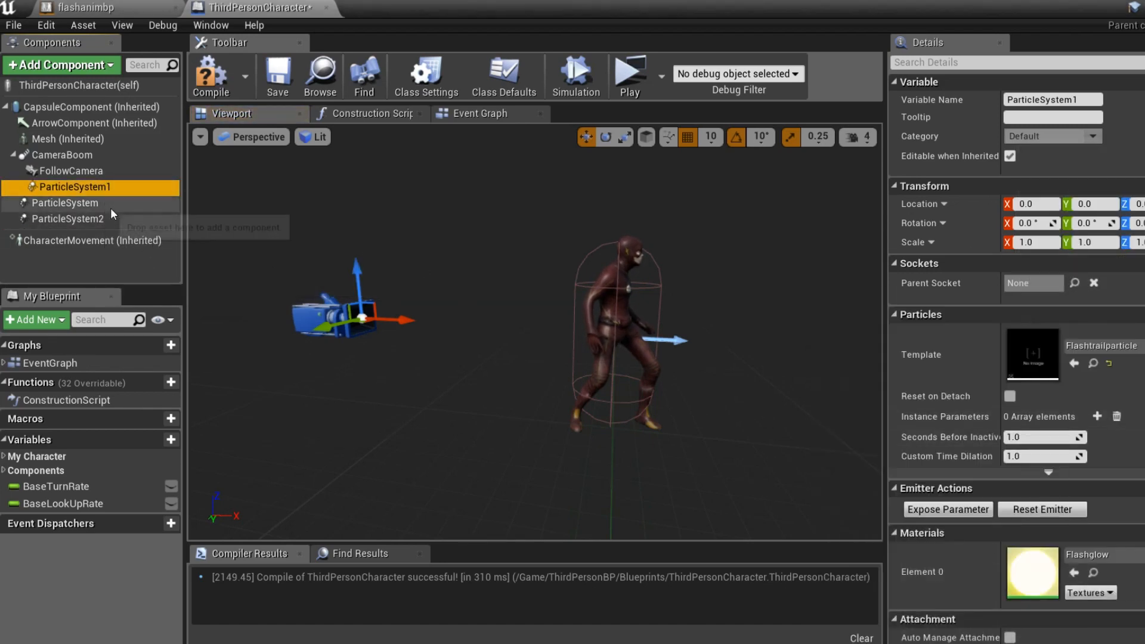
Step: Assign Flashtrailparticle to ParticleSystem2, review each component and select all three together
left_click(65, 203)
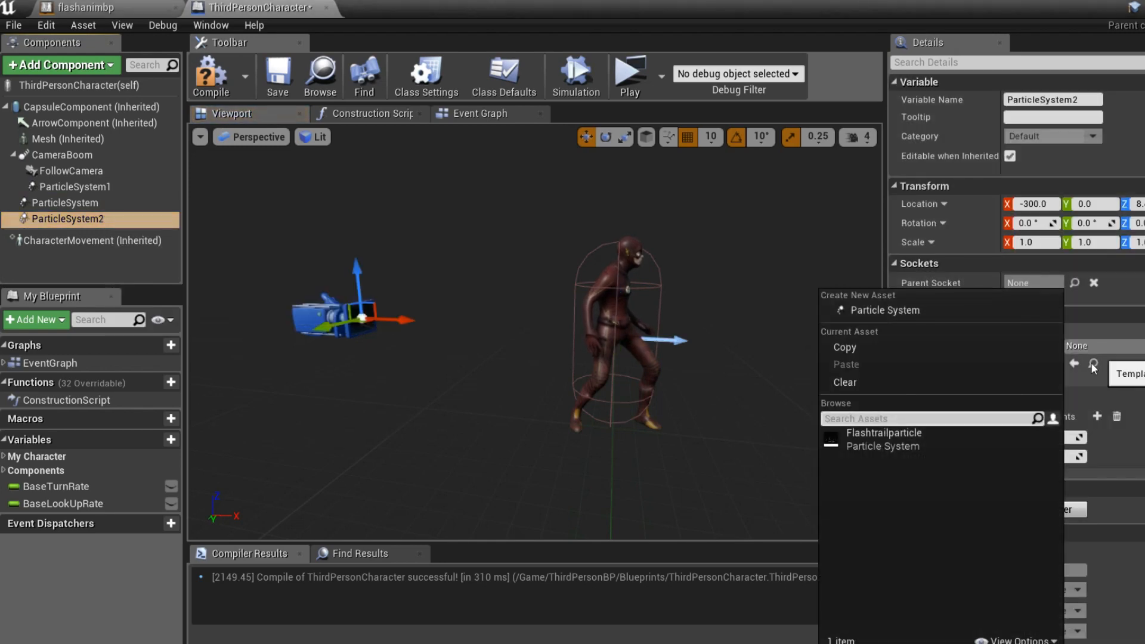
left_click(883, 431)
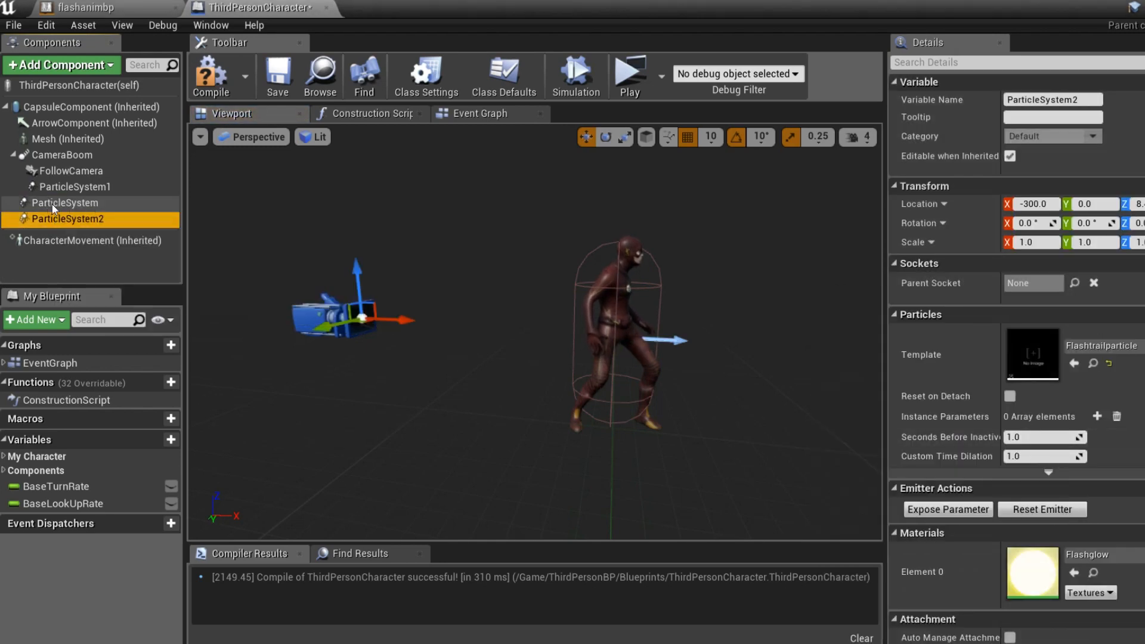
left_click(65, 203)
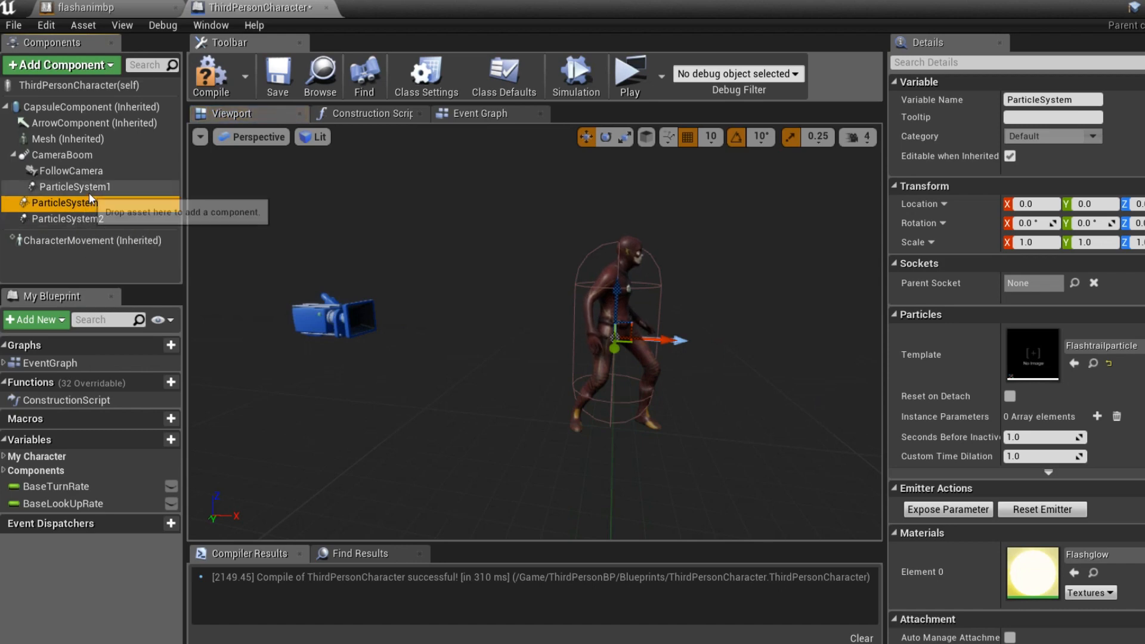
left_click(73, 186)
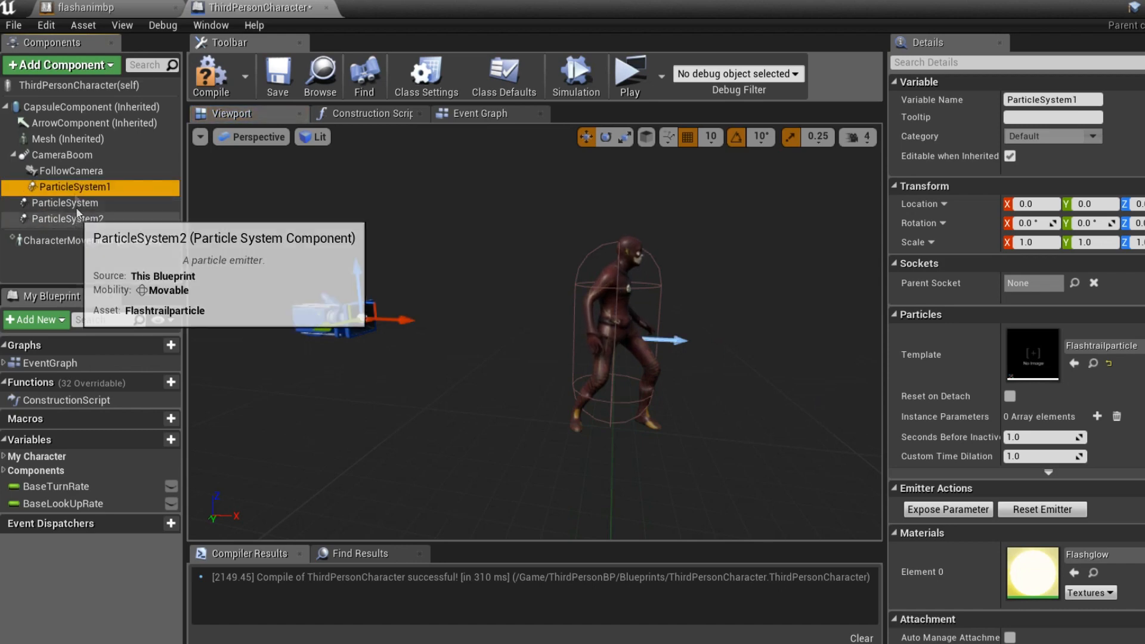
left_click(70, 219)
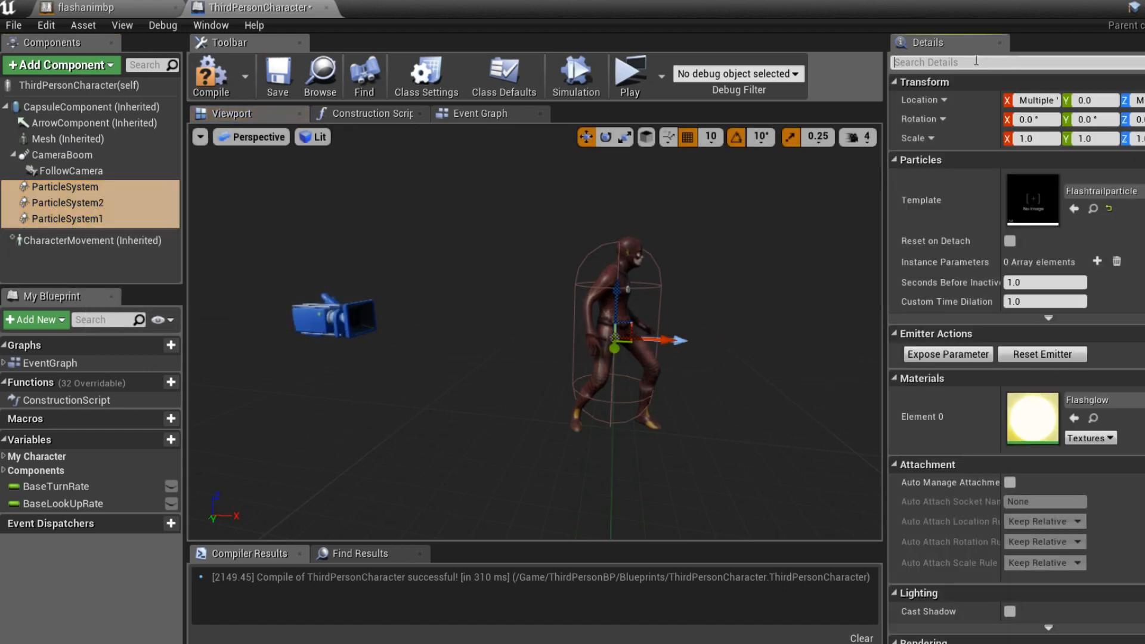
Step: Turn off Auto Activate on all three particle systems and check each component individually
type("auto")
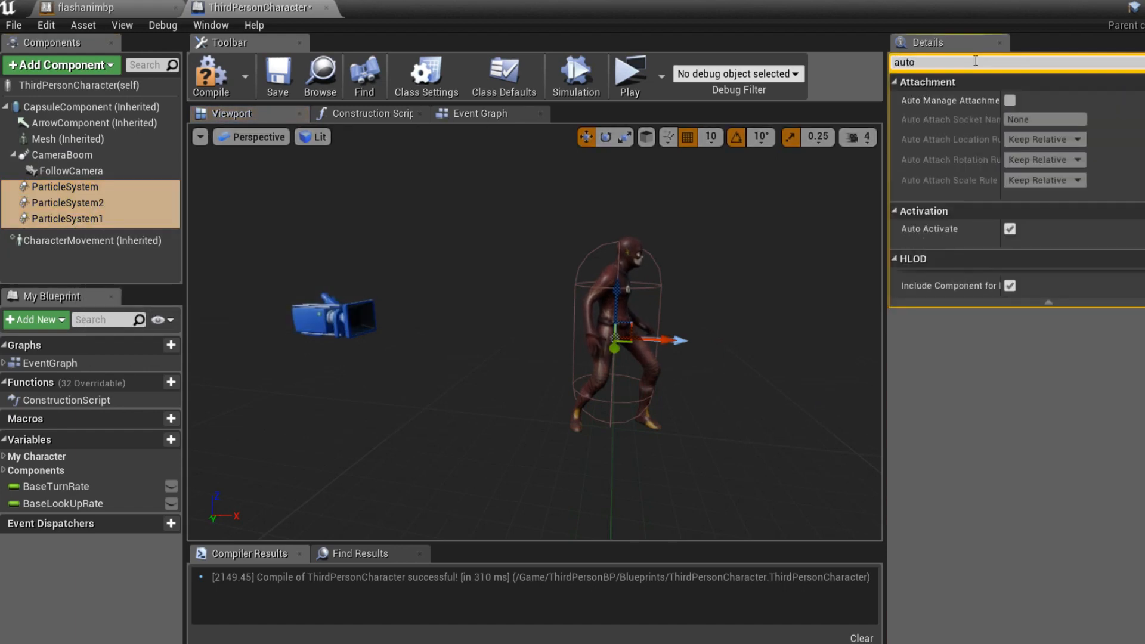
left_click(1011, 229)
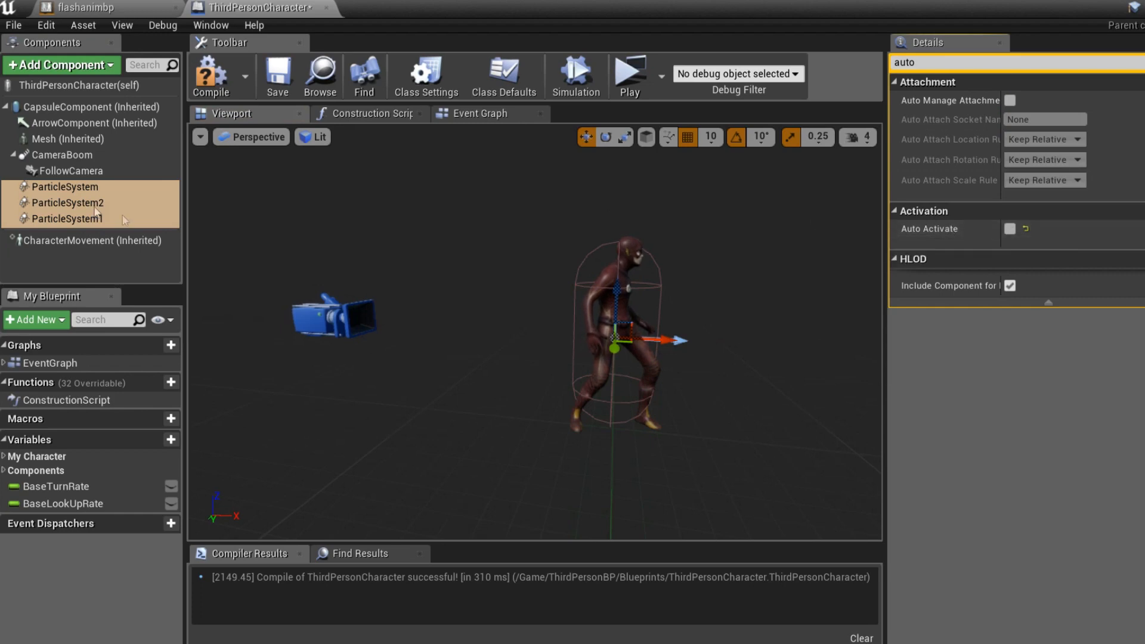
left_click(64, 186)
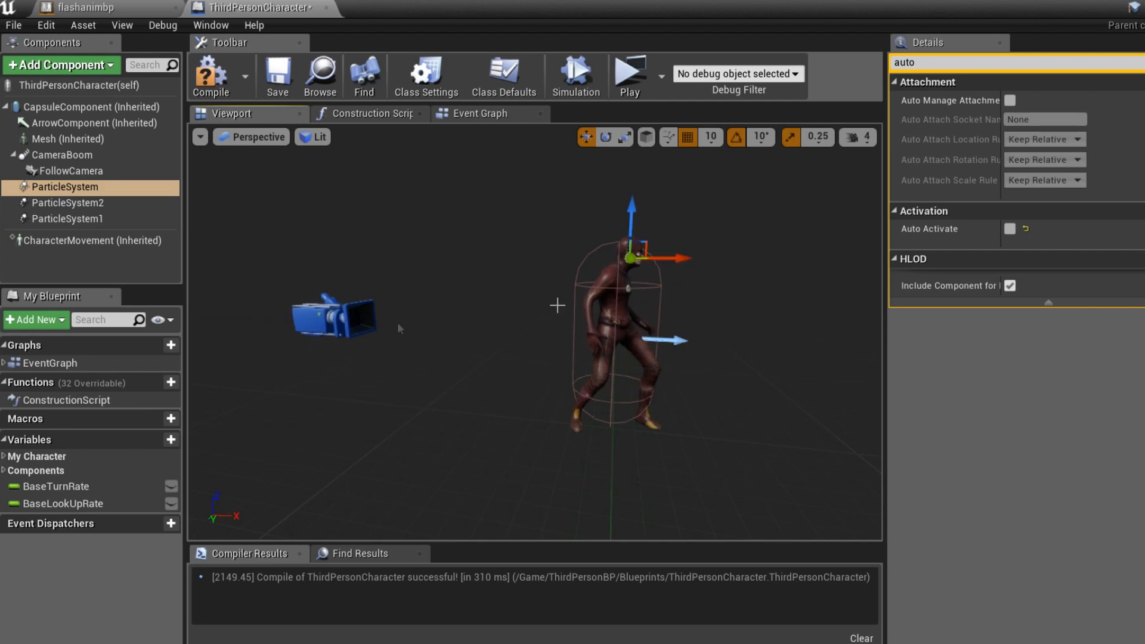
left_click(68, 203)
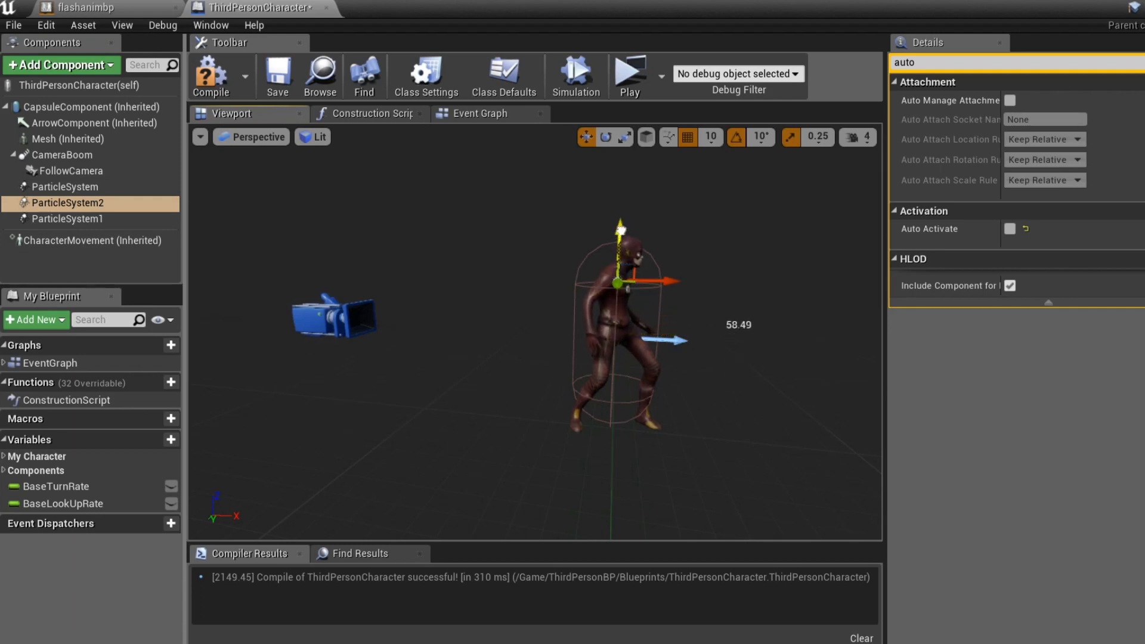
mouse_move(72, 220)
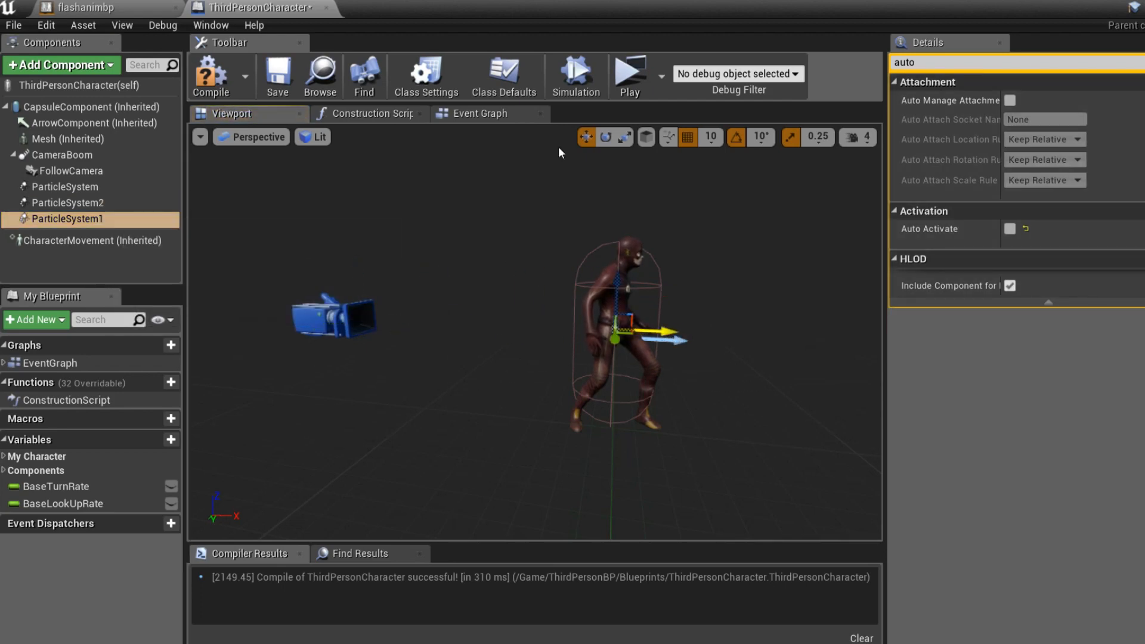
left_click(480, 114)
type("ac")
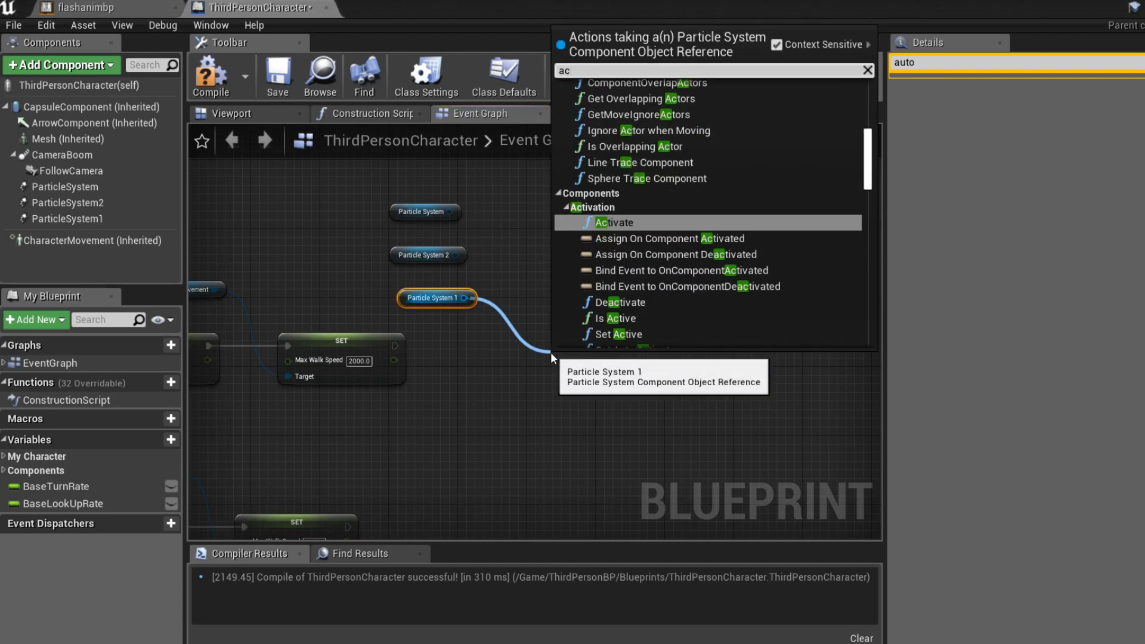
Step: Add Activate nodes after the 2000 speed branch and Deactivate nodes after the 600 branch for the trails
left_click(619, 222)
type("deact")
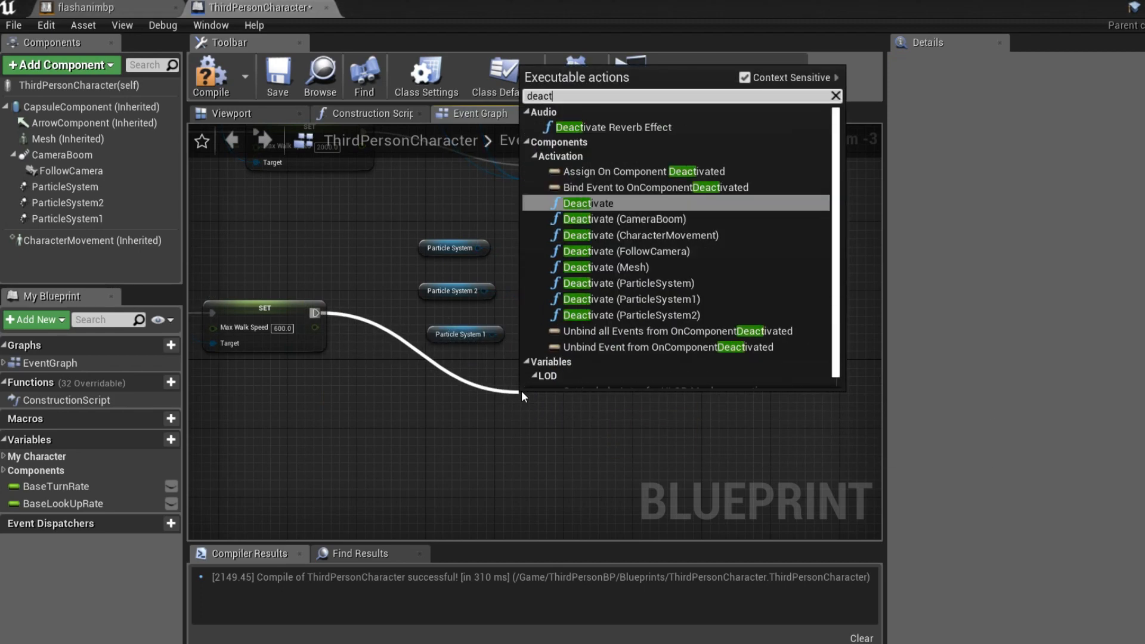
left_click(586, 202)
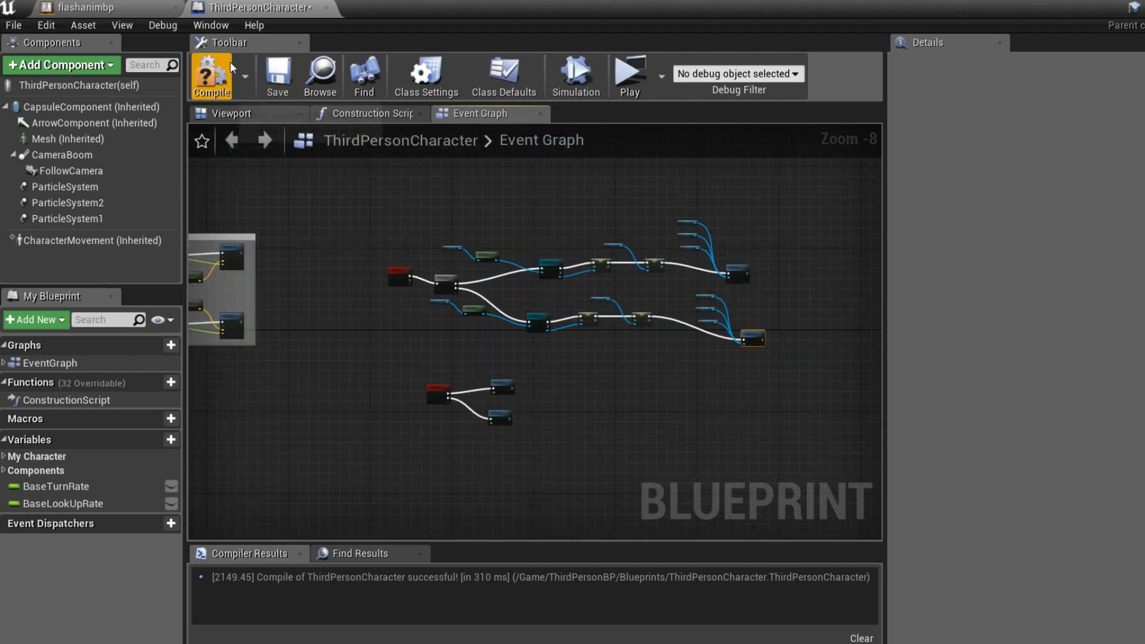
Step: Compile ThirdPersonCharacter and confirm the Compiler Results show success
left_click(211, 75)
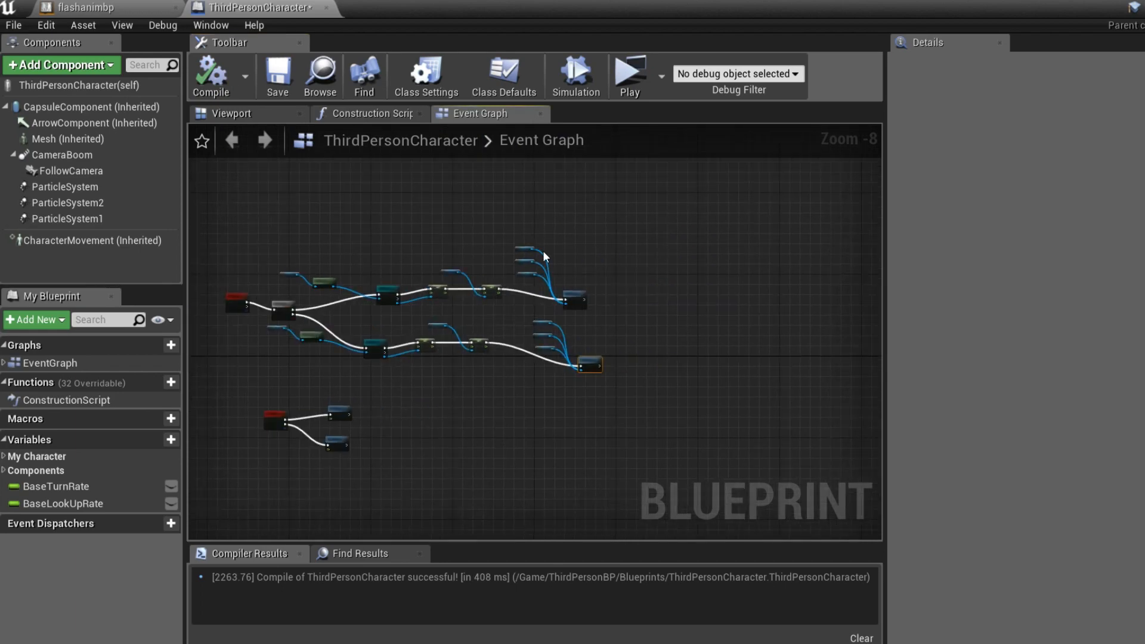
scroll("up", 3)
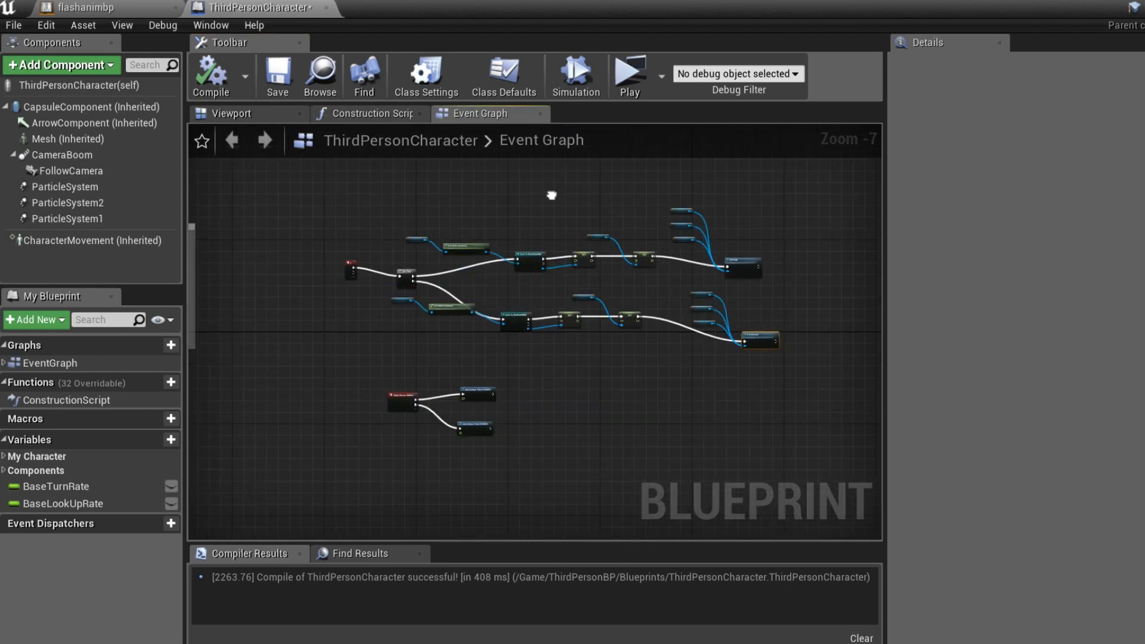